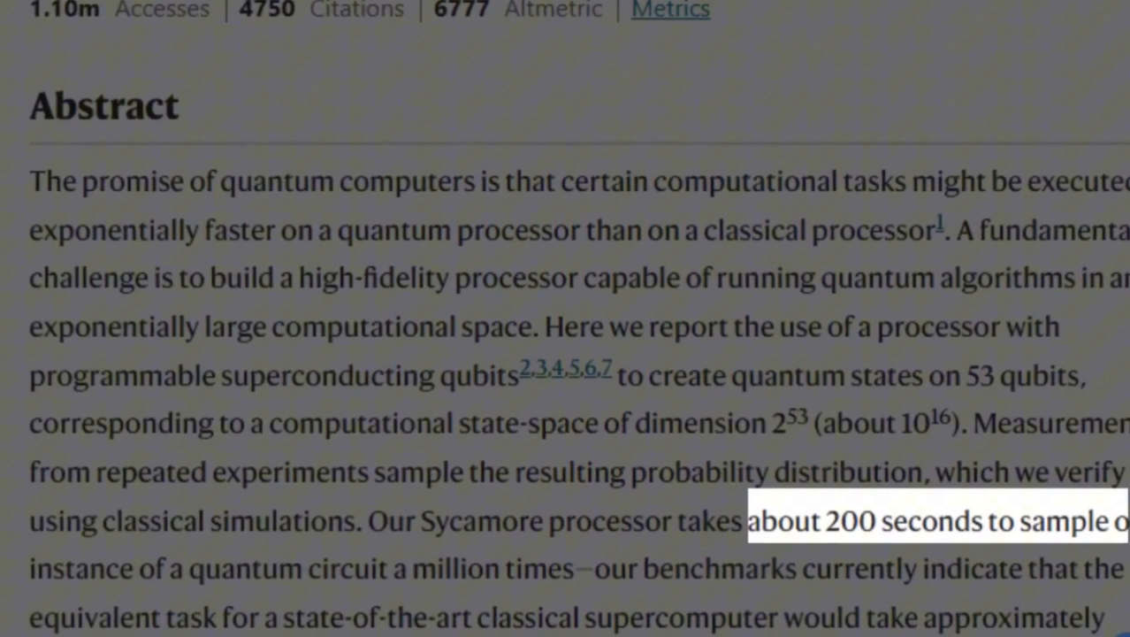
pyautogui.scroll(-3)
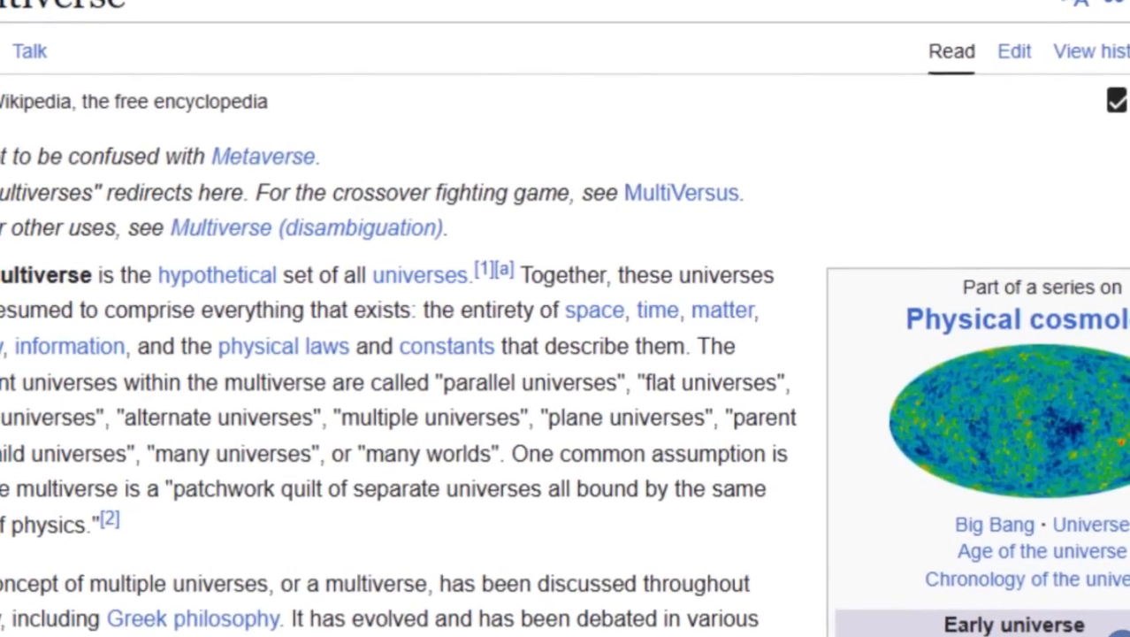
pyautogui.scroll(-3)
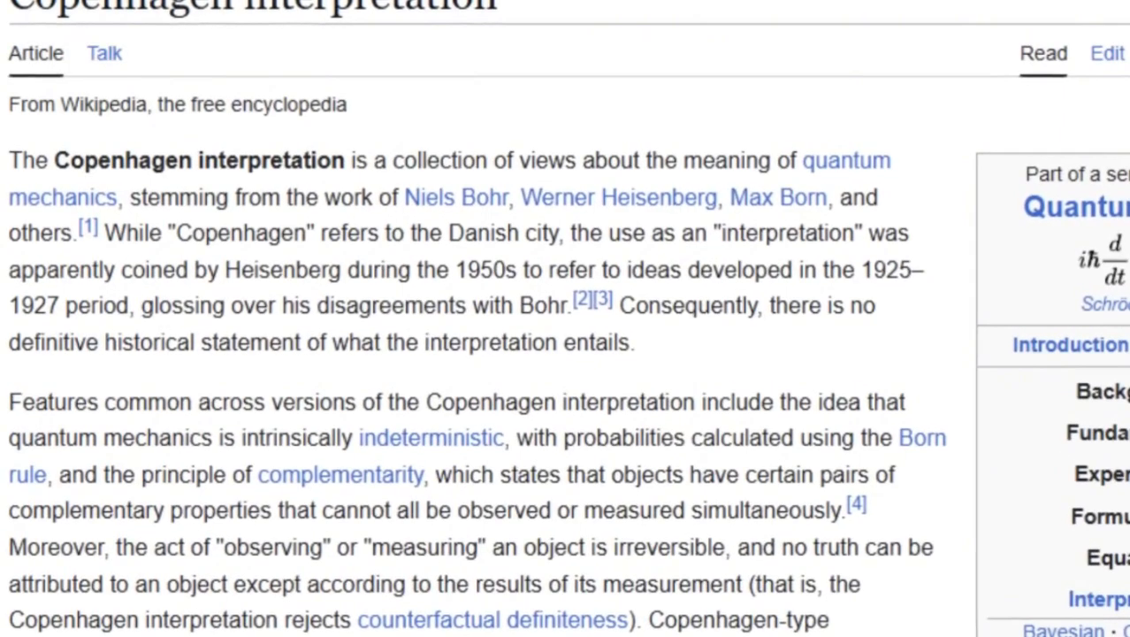
pyautogui.scroll(-3)
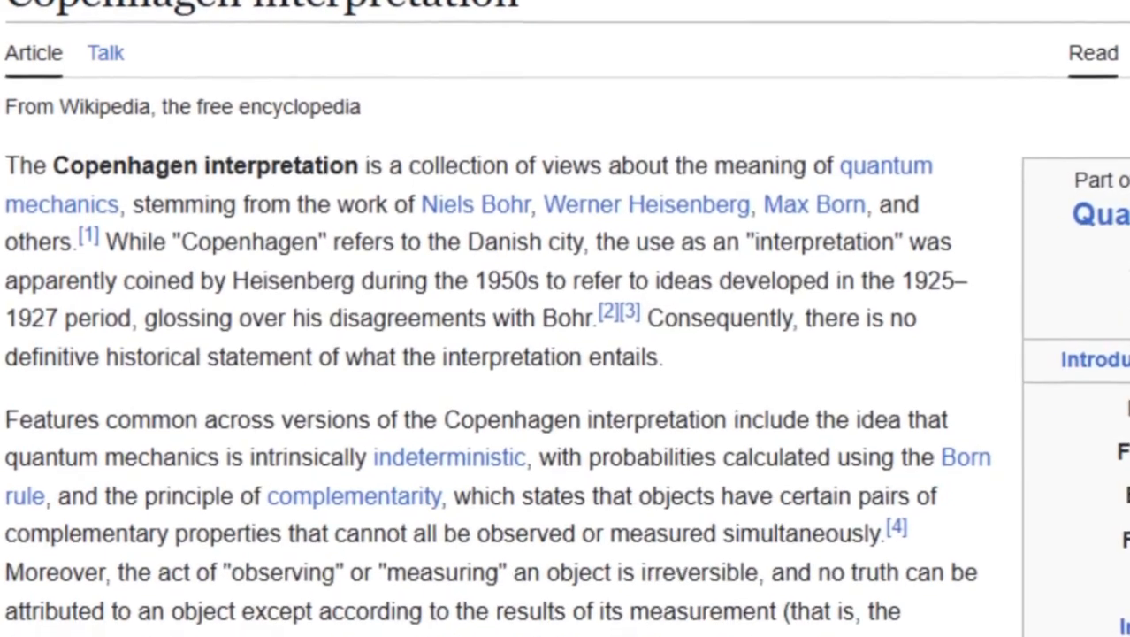